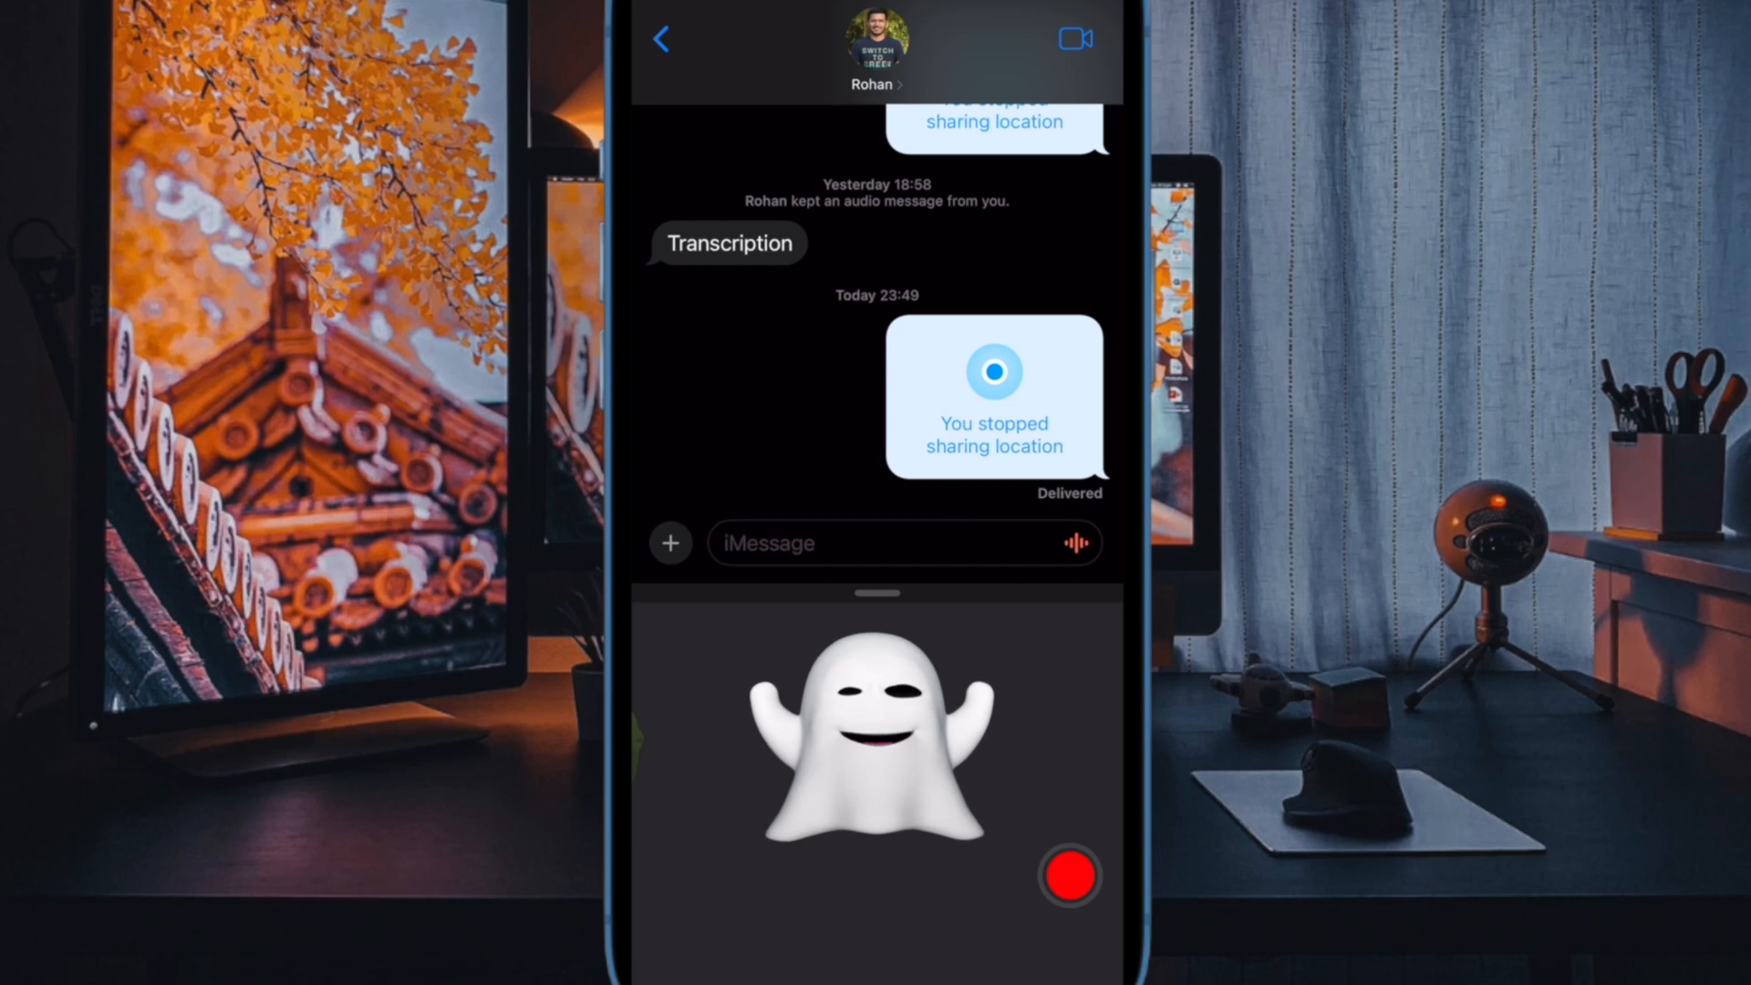
# Record and stop a ghost animated message, then return to Rohan's audio message conversation.
pyautogui.click(1069, 875)
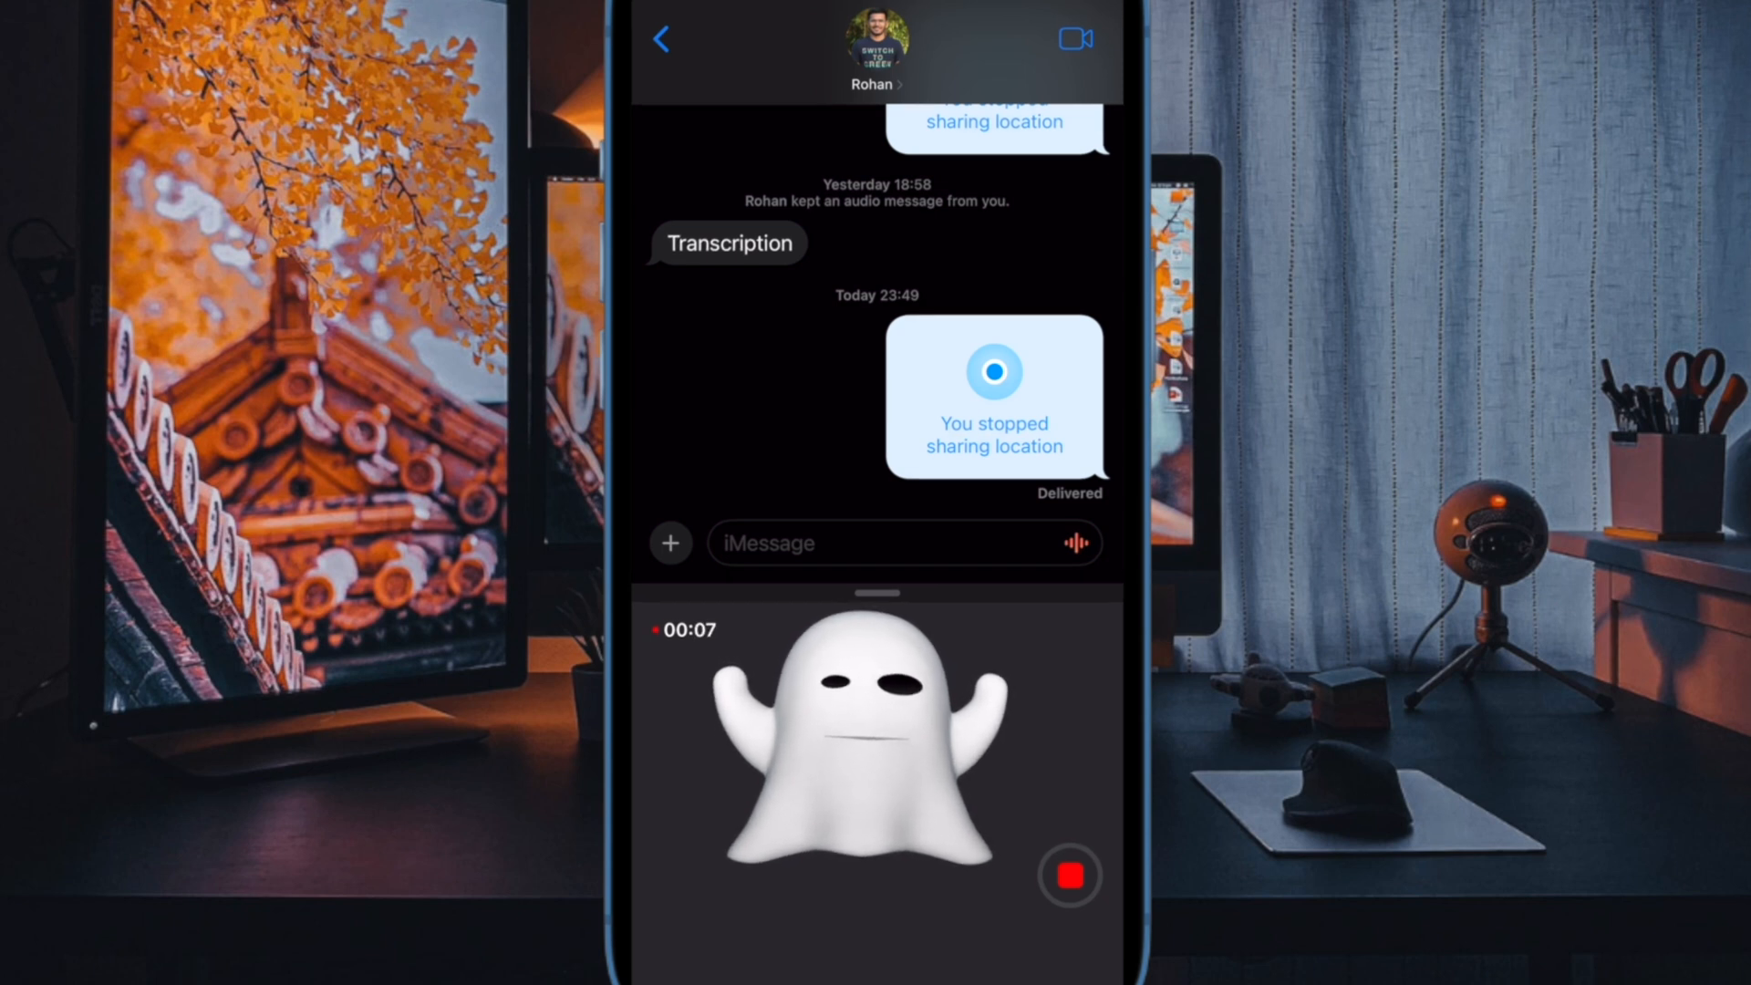
pyautogui.click(1066, 875)
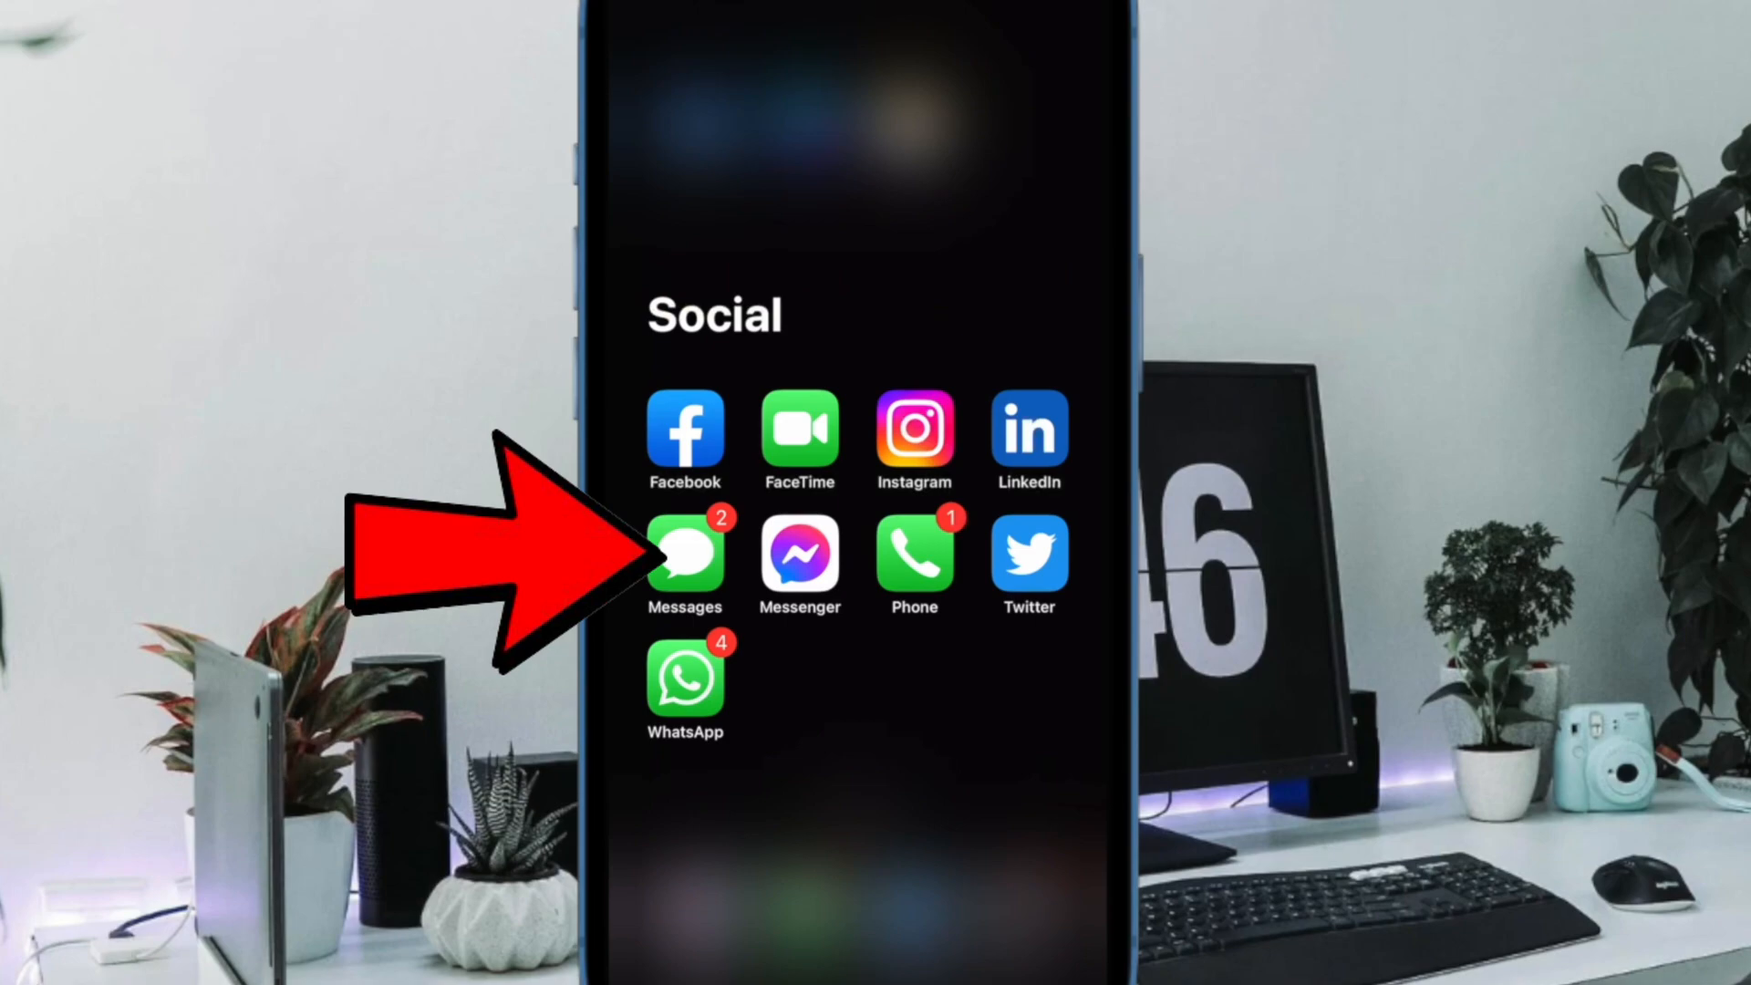
pyautogui.click(685, 556)
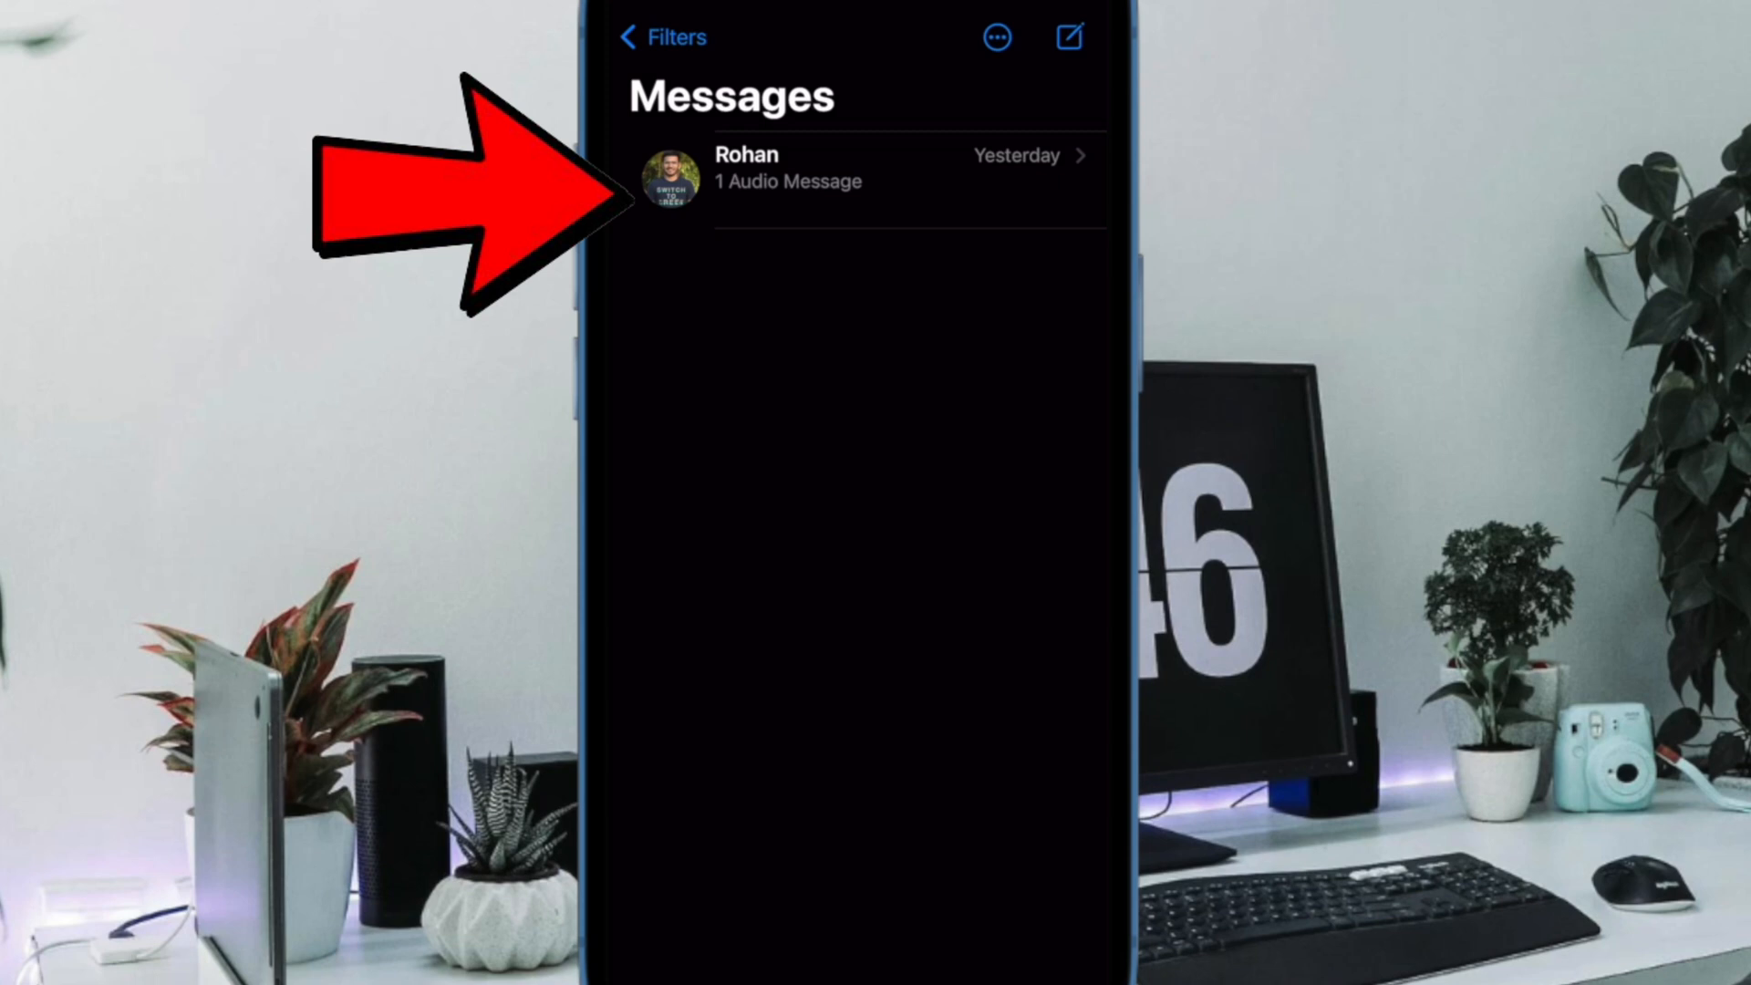
pyautogui.click(782, 179)
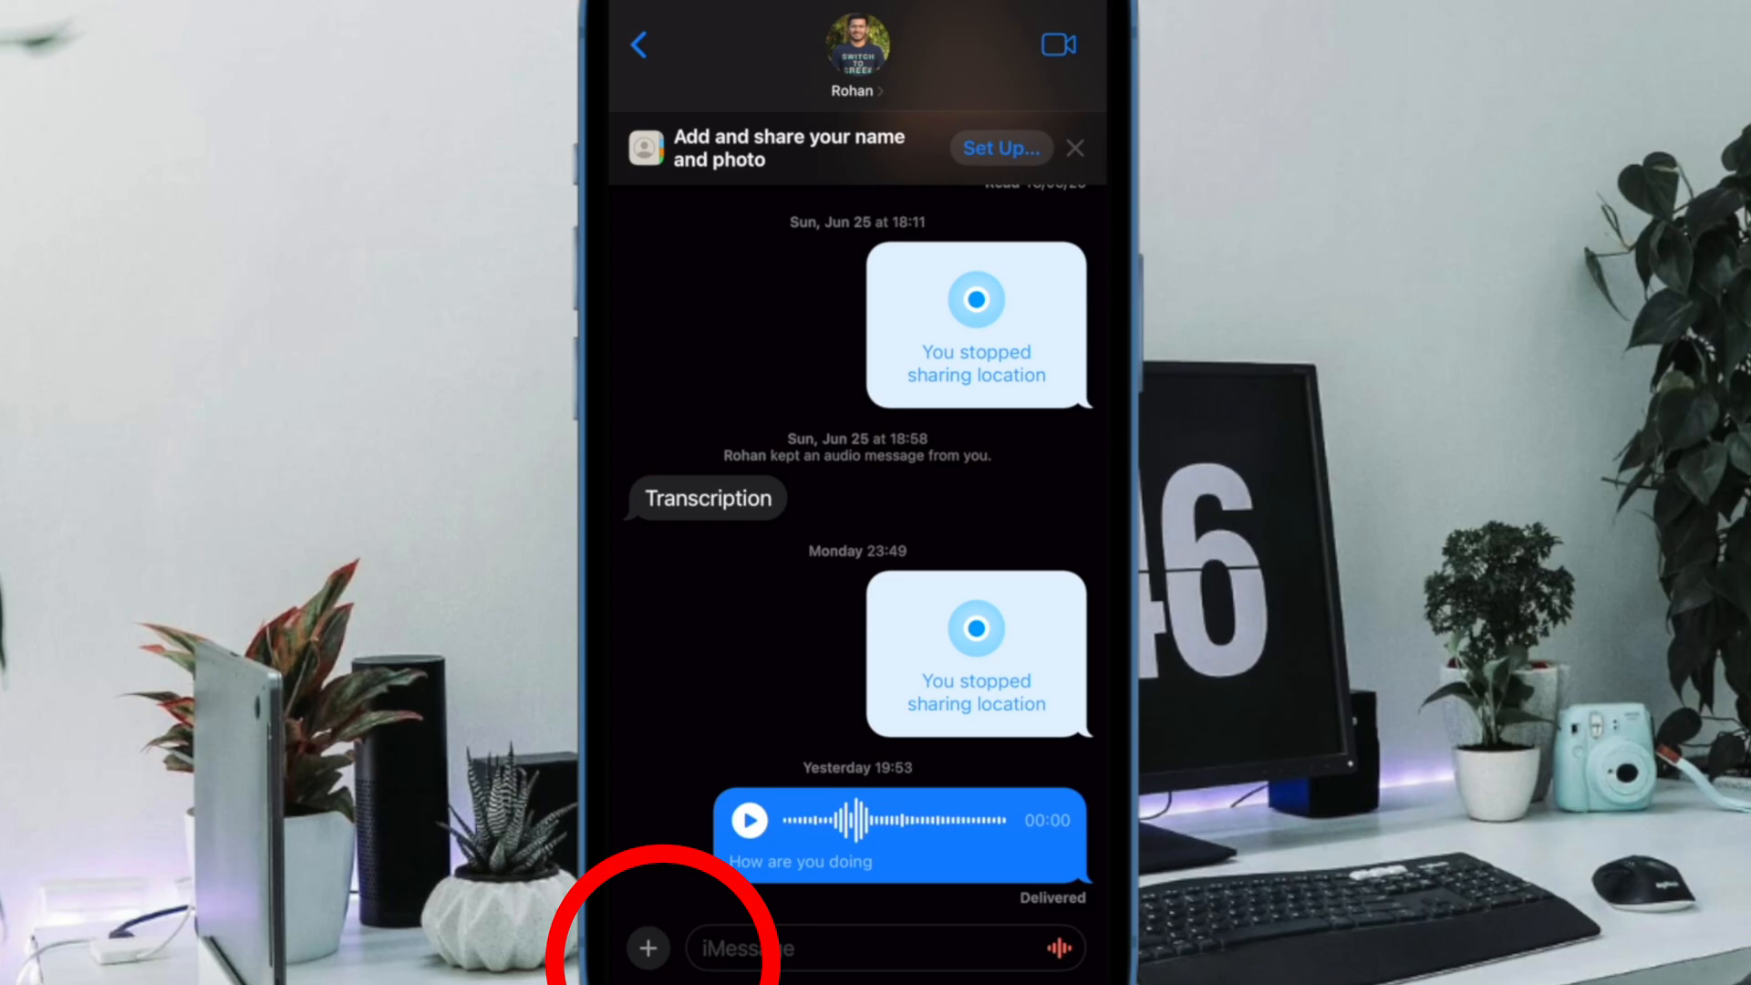
# Show the attachment list with Camera, Photos, Stickers, Audio, Location and More.
pyautogui.click(647, 949)
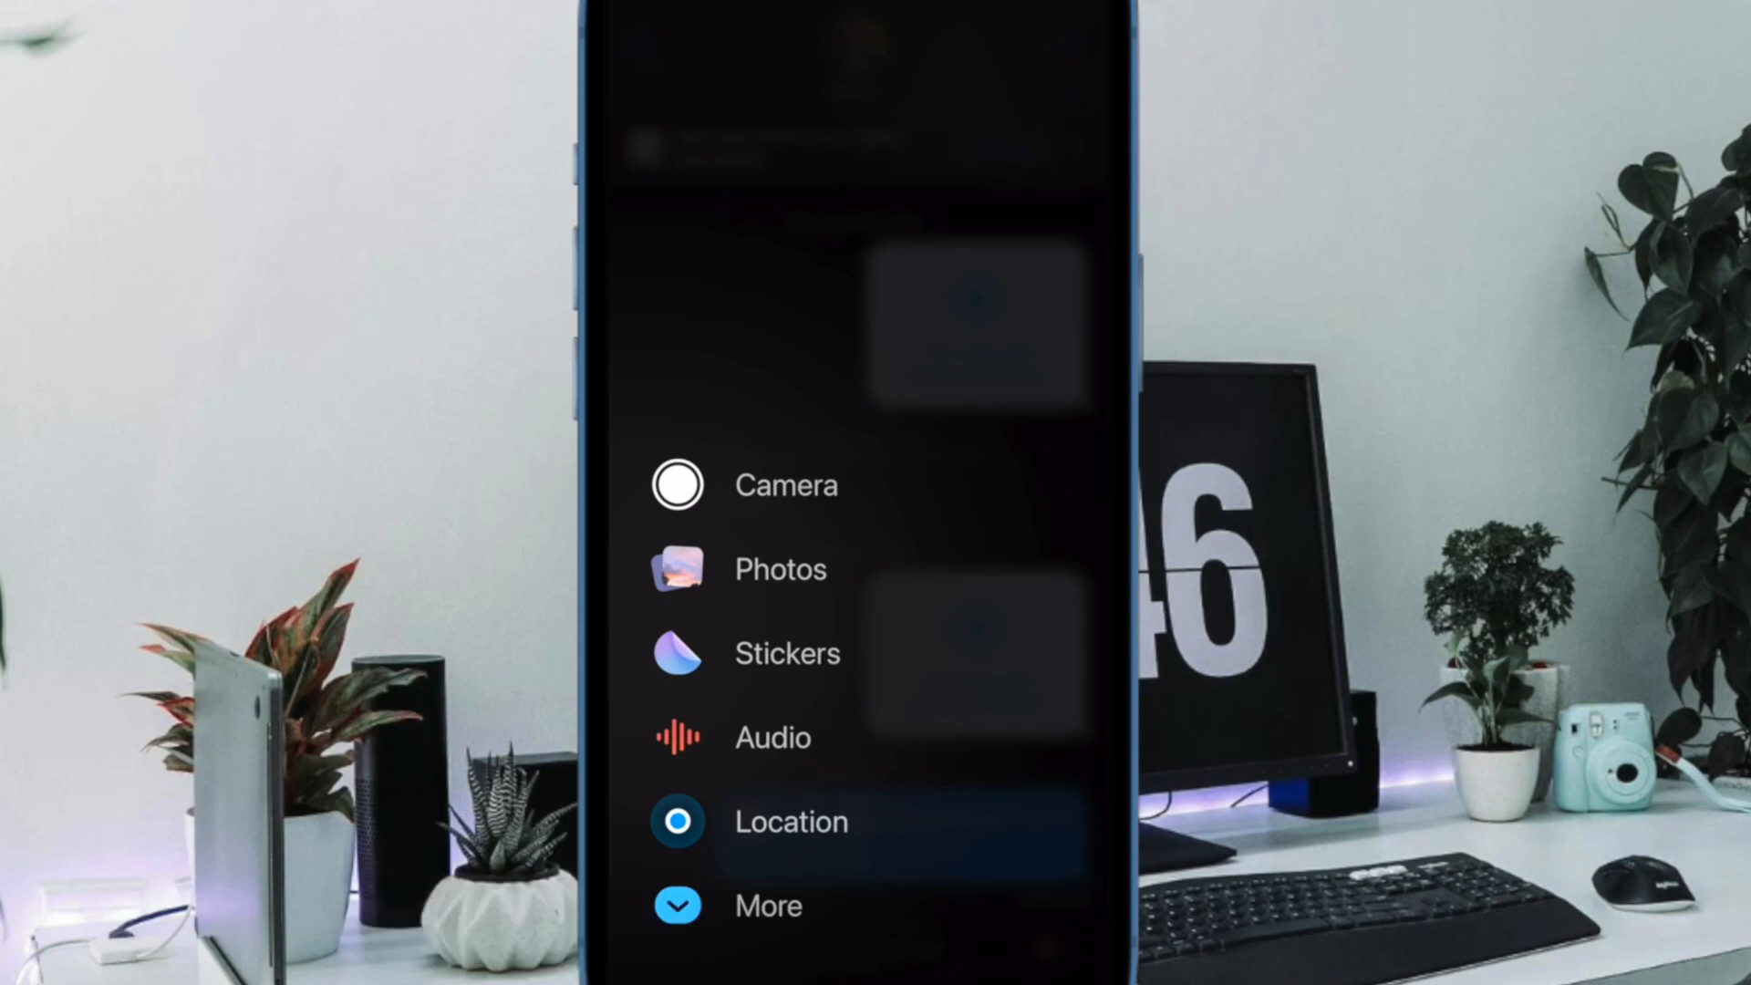
# Scroll past More and drag Google Photos below #images at the list's end.
pyautogui.scroll(-3)
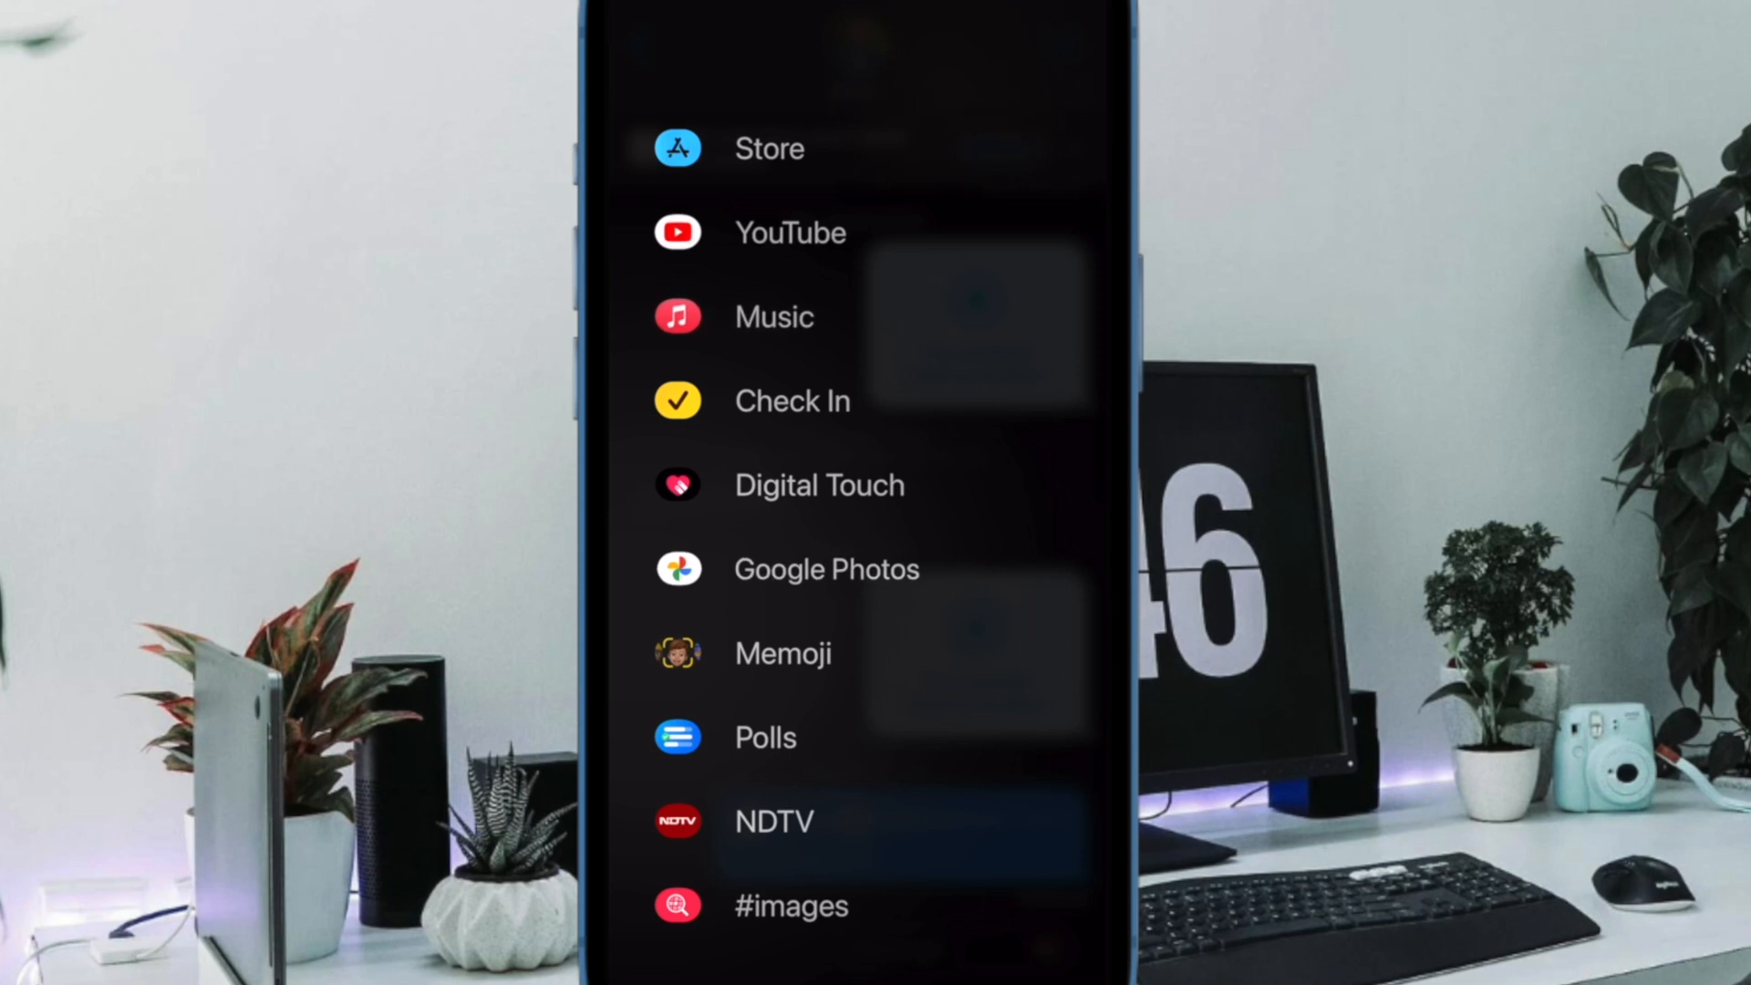
pyautogui.scroll(-3)
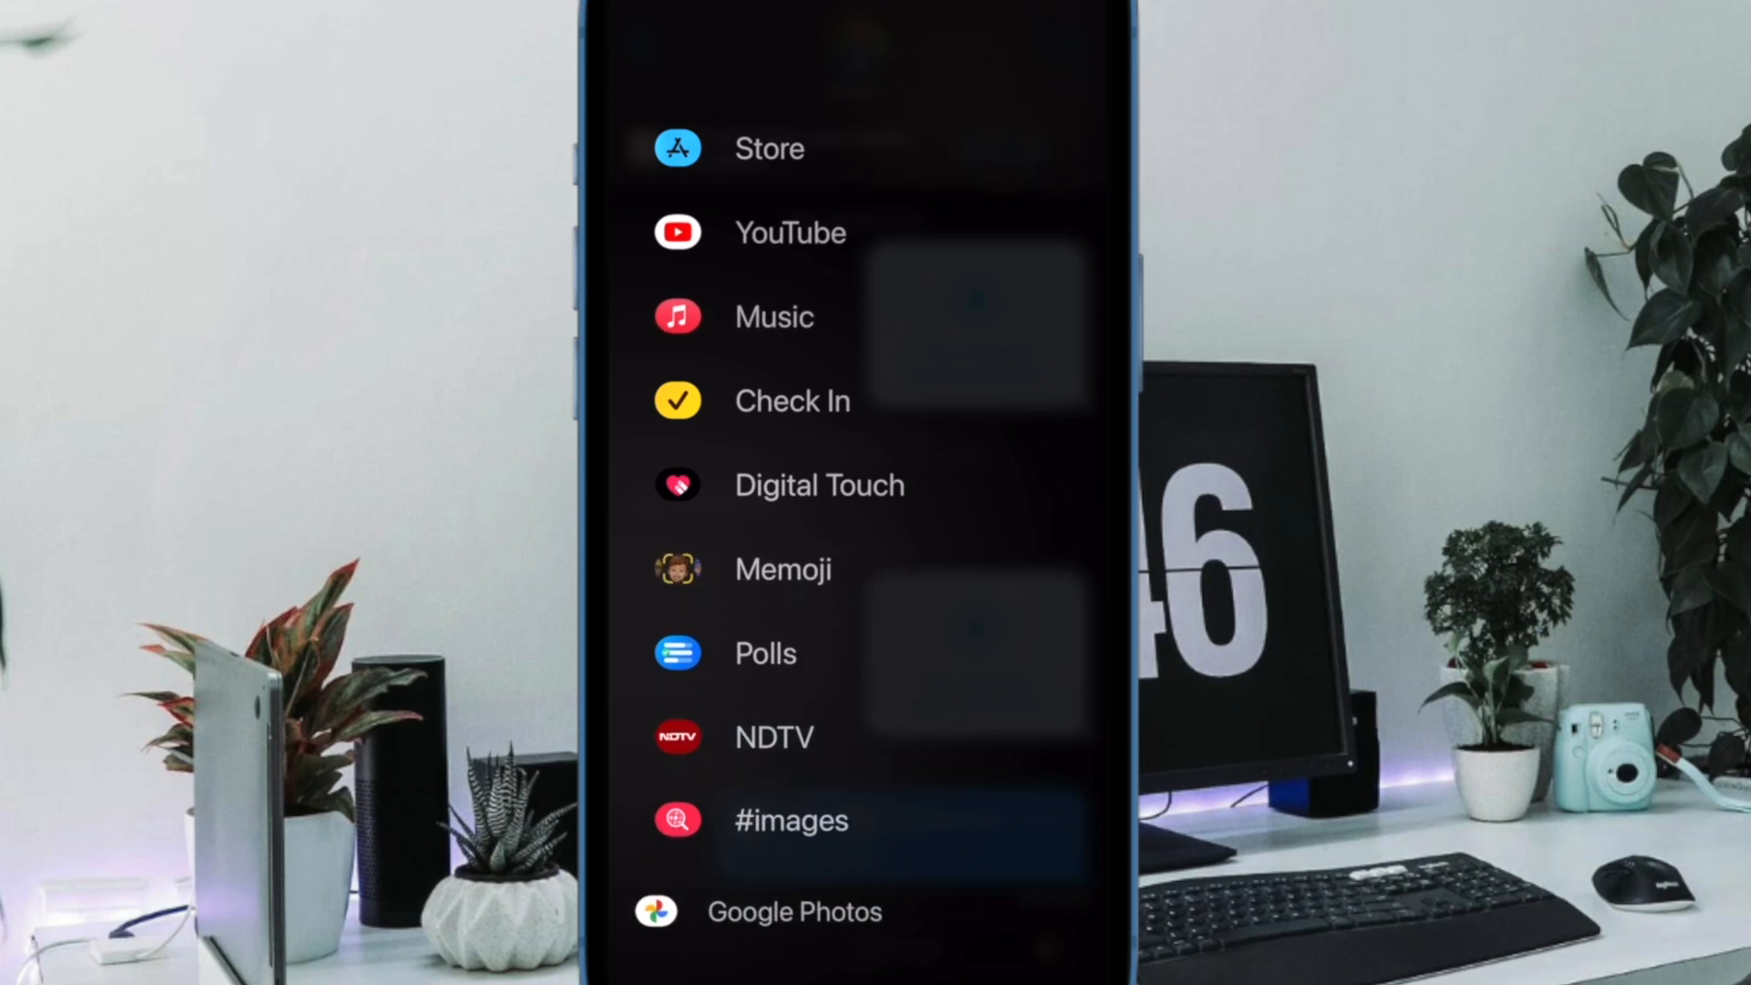